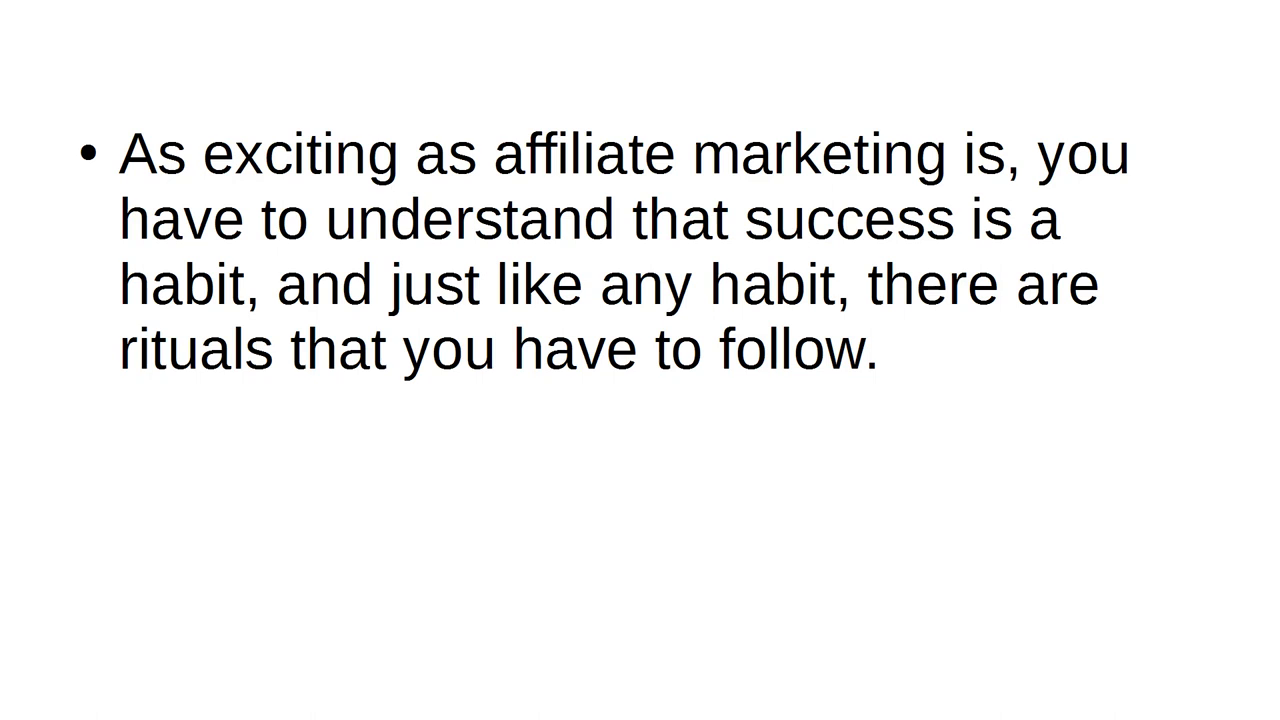
{"action": "type", "text": "Unfortunately, it's very easy to get excited about making money online and have very little to show for it."}
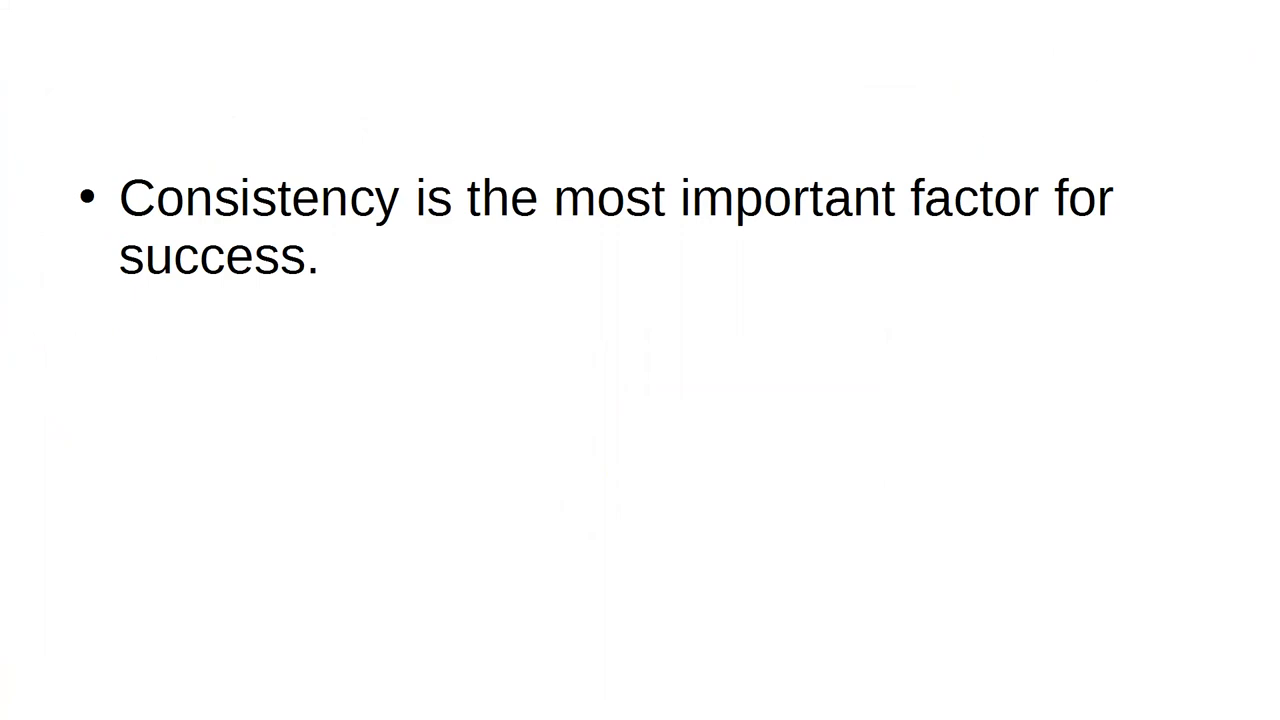
{"action": "type", "text": "Just stick to that daily schedule."}
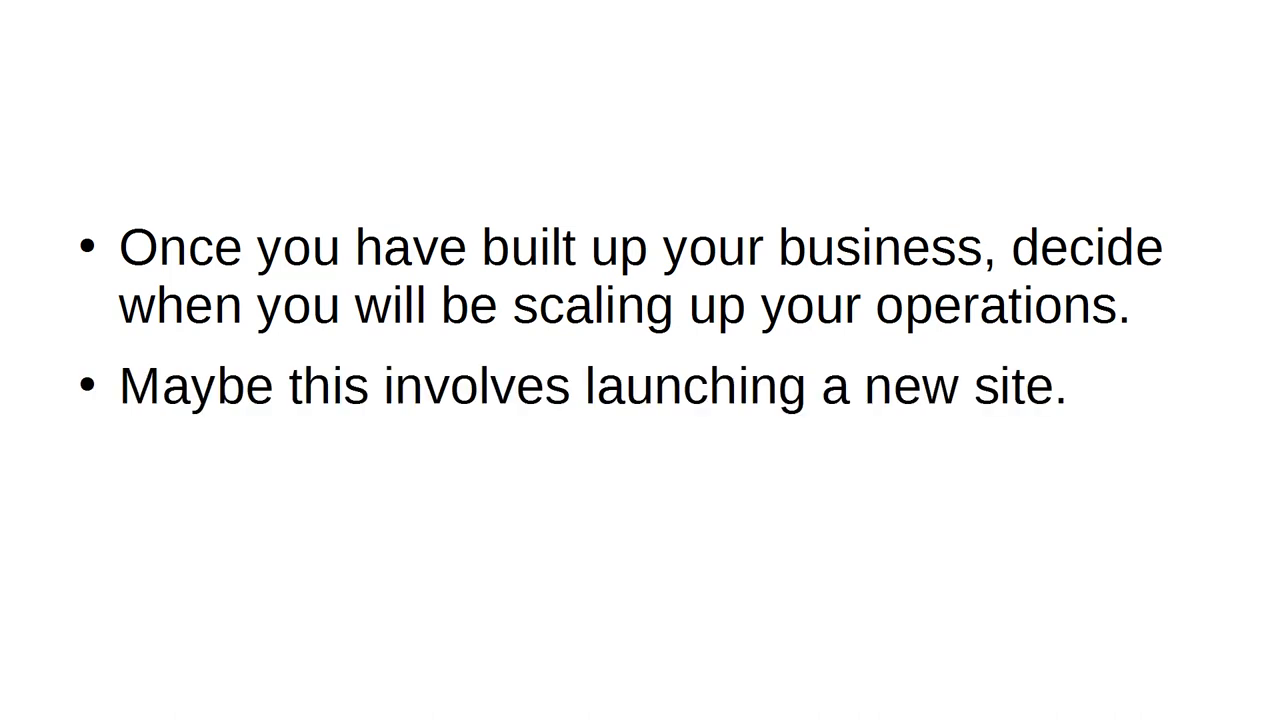
{"action": "type", "text": "Perhaps this involves setting up a new service."}
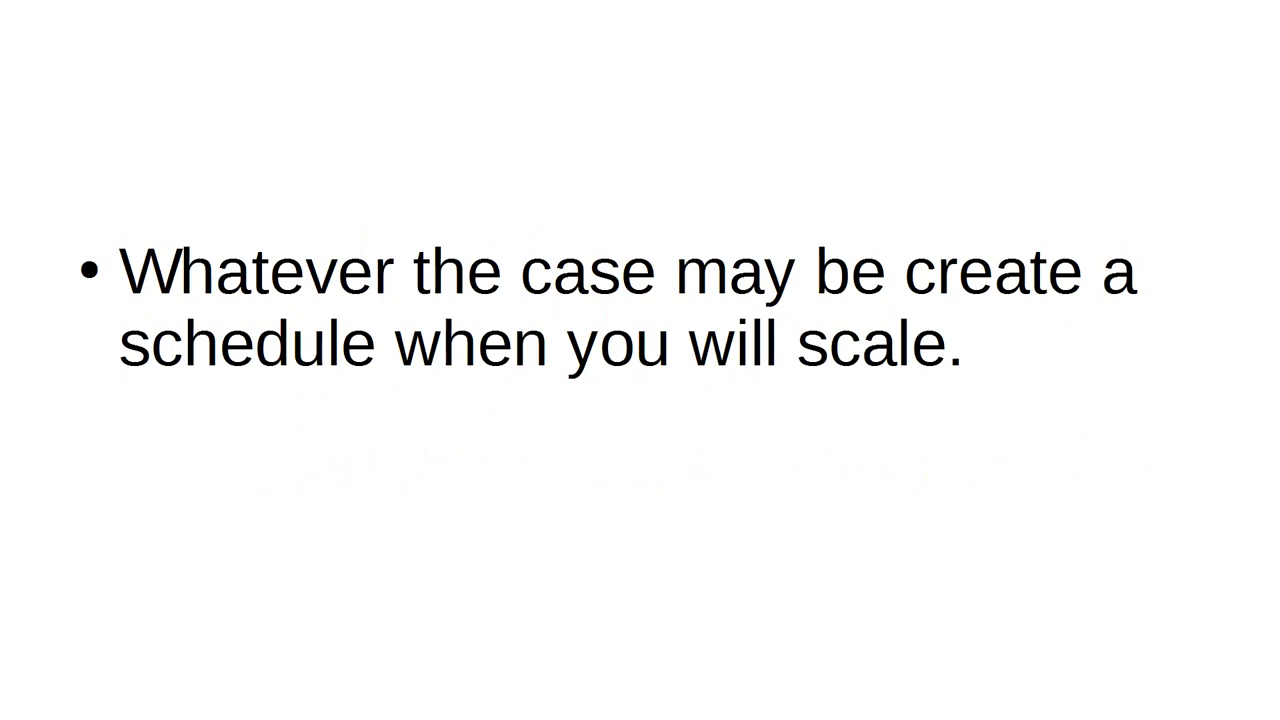
{"action": "type", "text": "Put it on your calendar."}
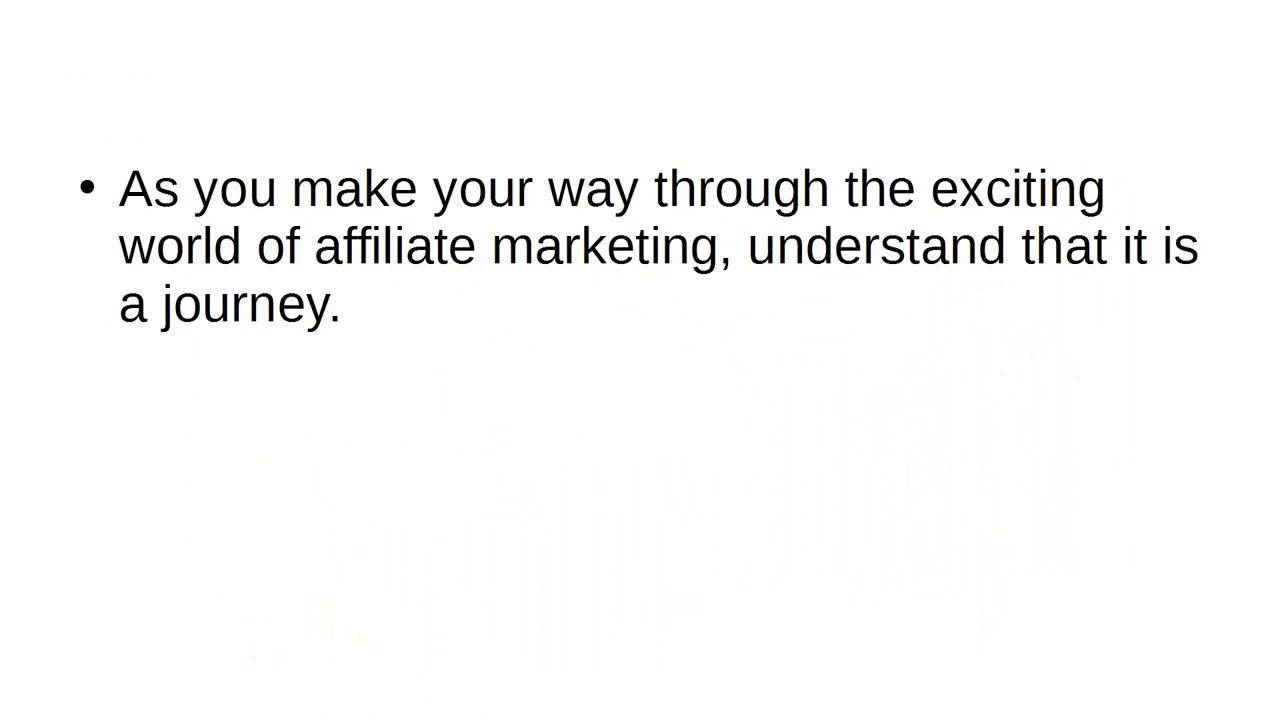
{"action": "type", "text": "It is not a destination."}
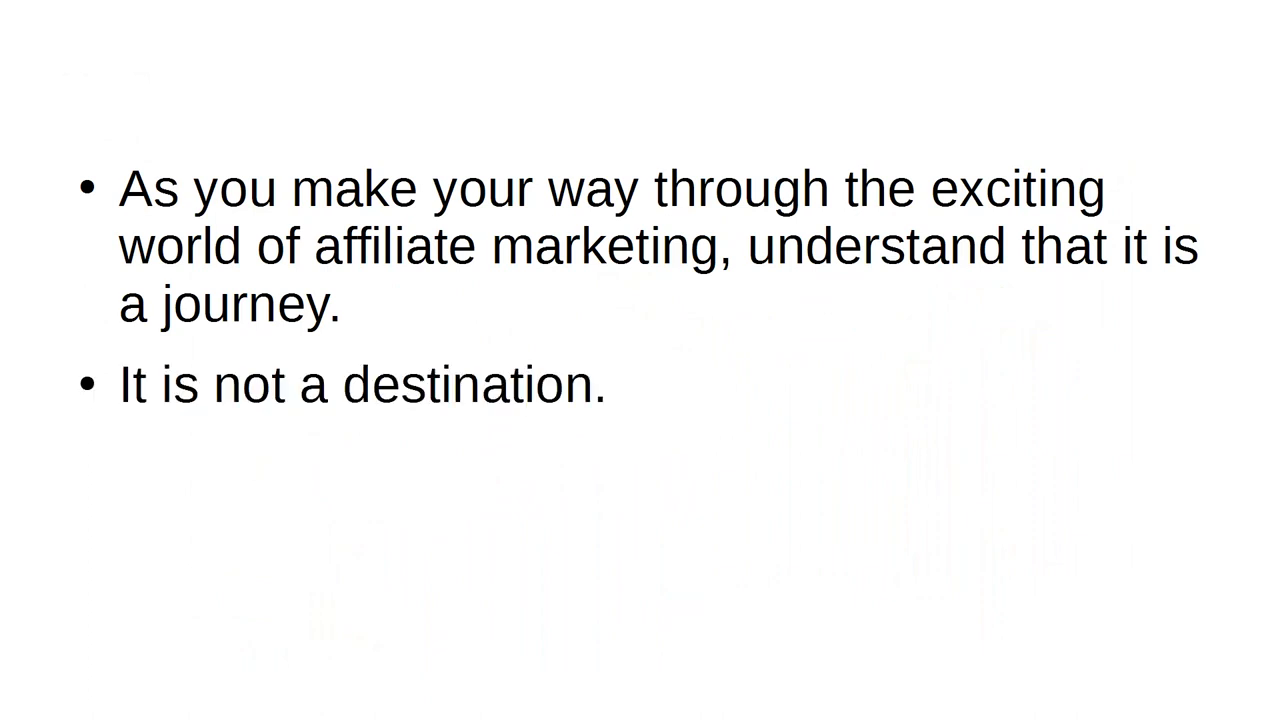